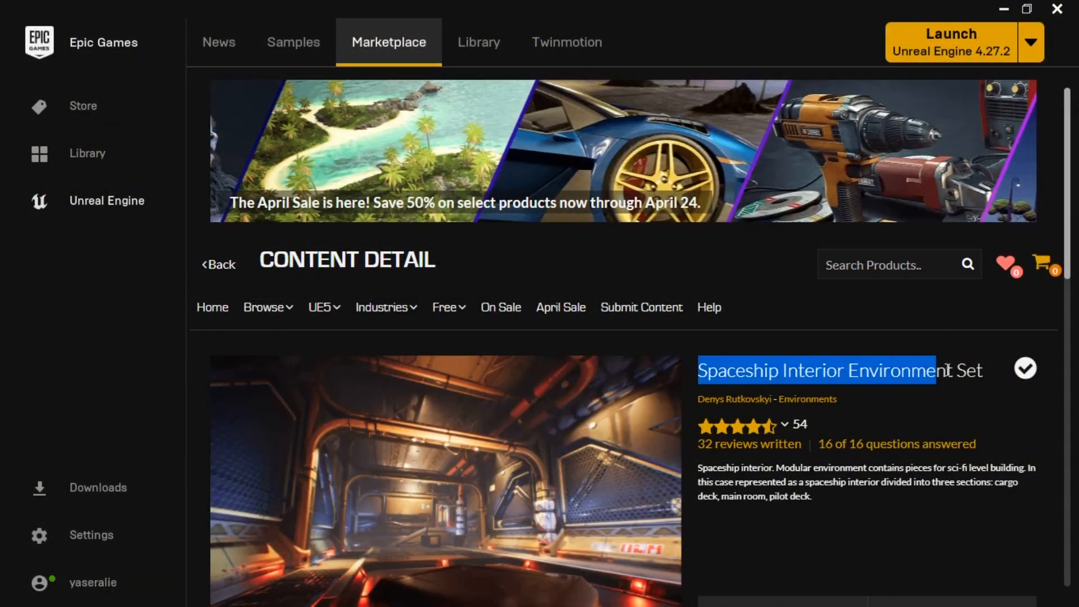
Preview the Spaceship Interior asset's gallery screenshots, ending on the overhead layout image
{"action": "left_click", "coordinate": [977, 529]}
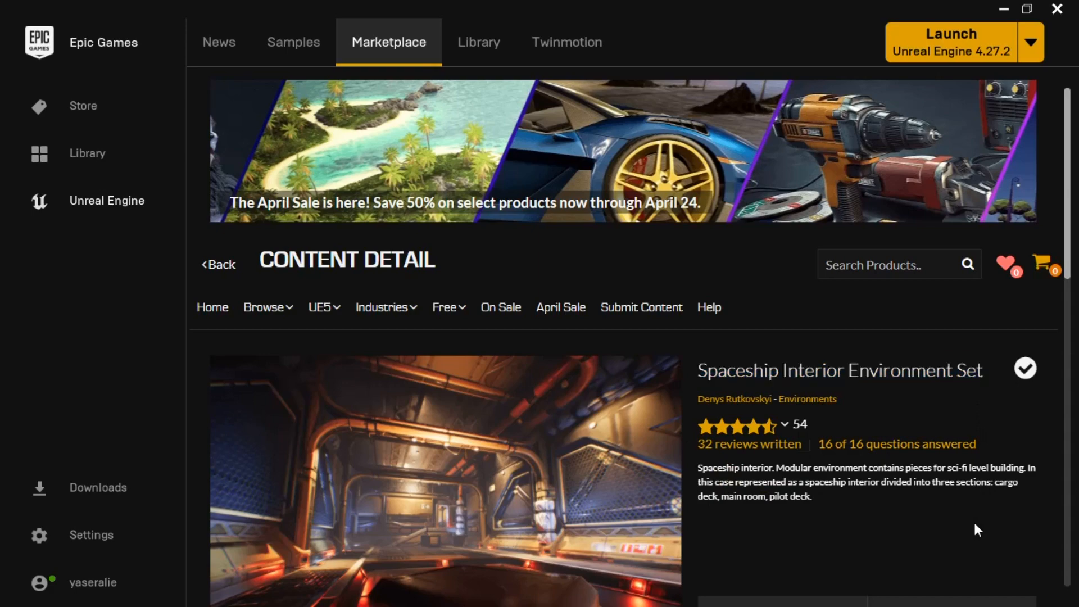
{"action": "scroll", "scroll_direction": "down", "scroll_amount": 3}
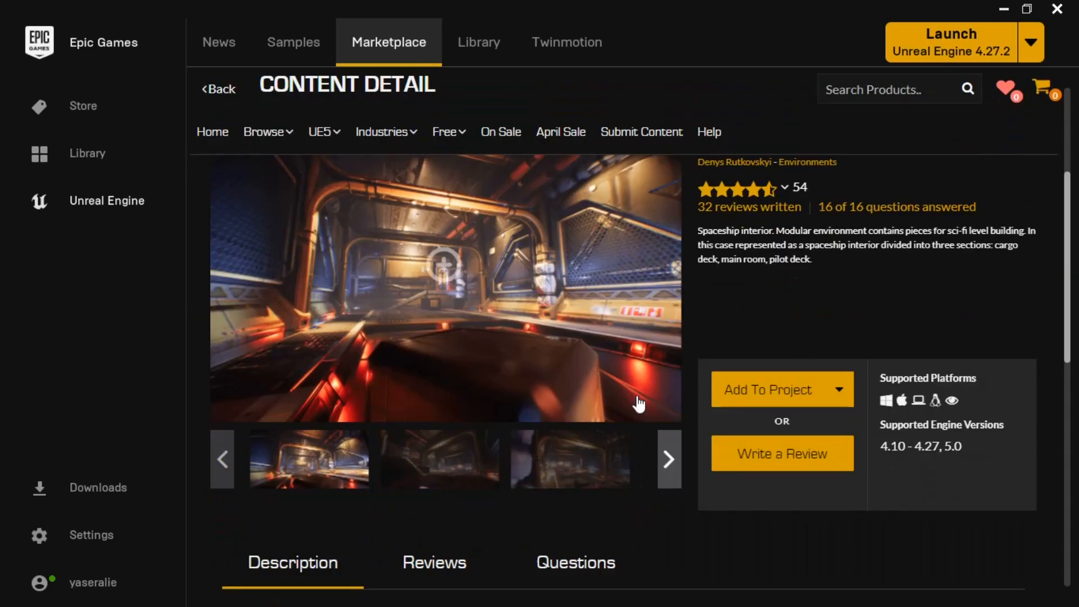
{"action": "scroll", "scroll_direction": "down", "scroll_amount": 3}
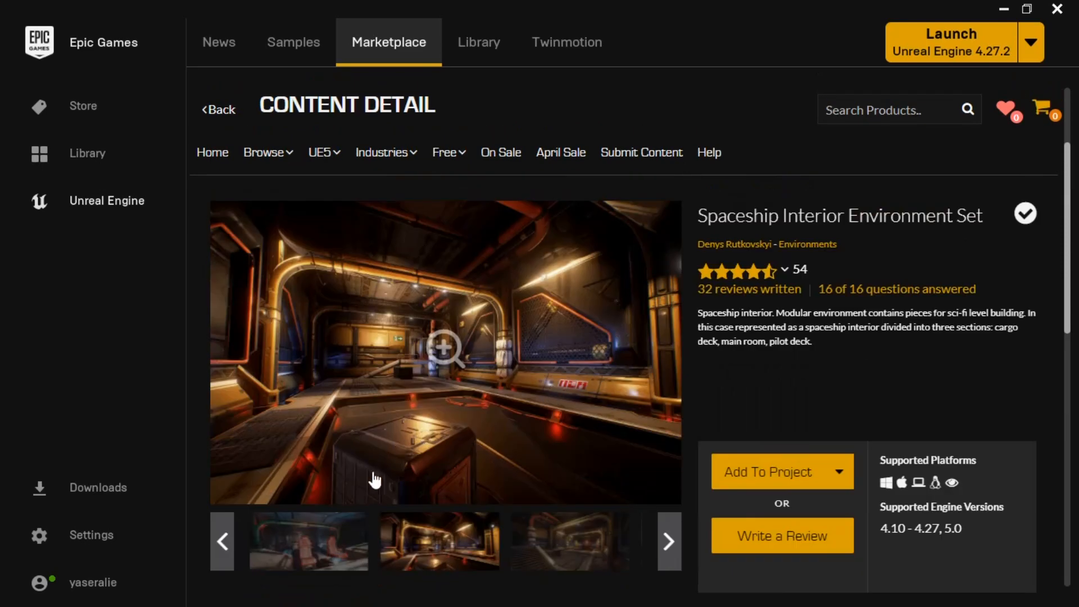
{"action": "left_click", "coordinate": [666, 541]}
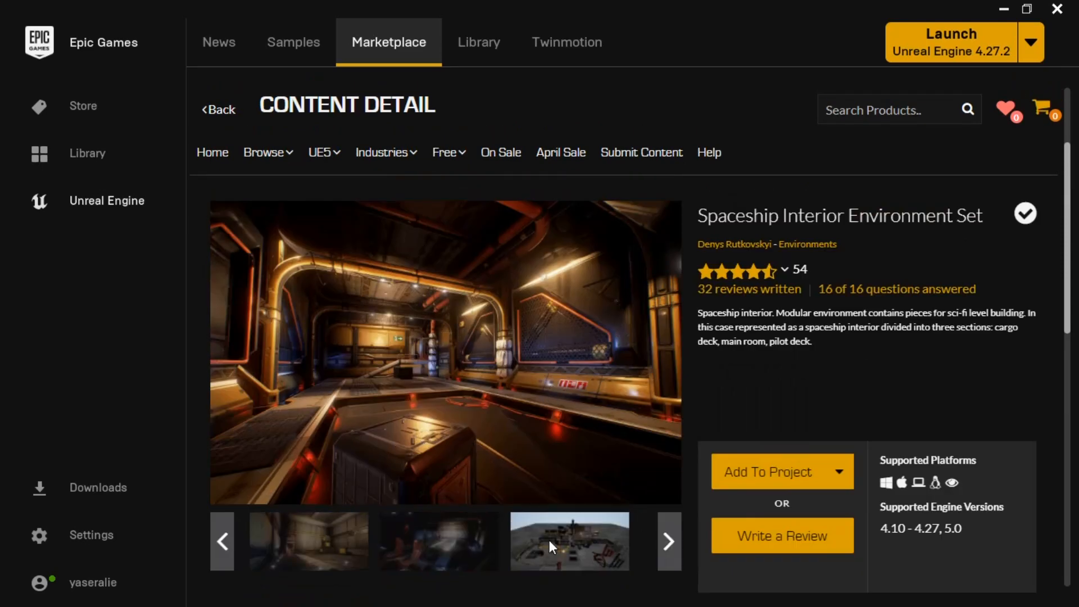
{"action": "left_click", "coordinate": [438, 541]}
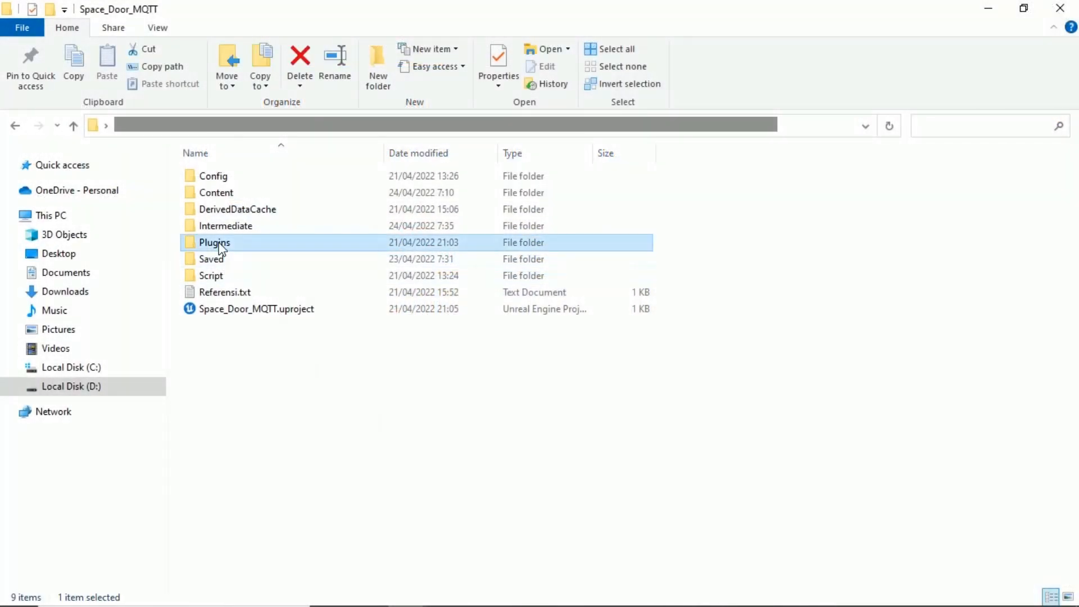
Browse into Plugins > MqttUtilities to see its source, config and uplugin file
{"action": "double_click", "coordinate": [215, 243]}
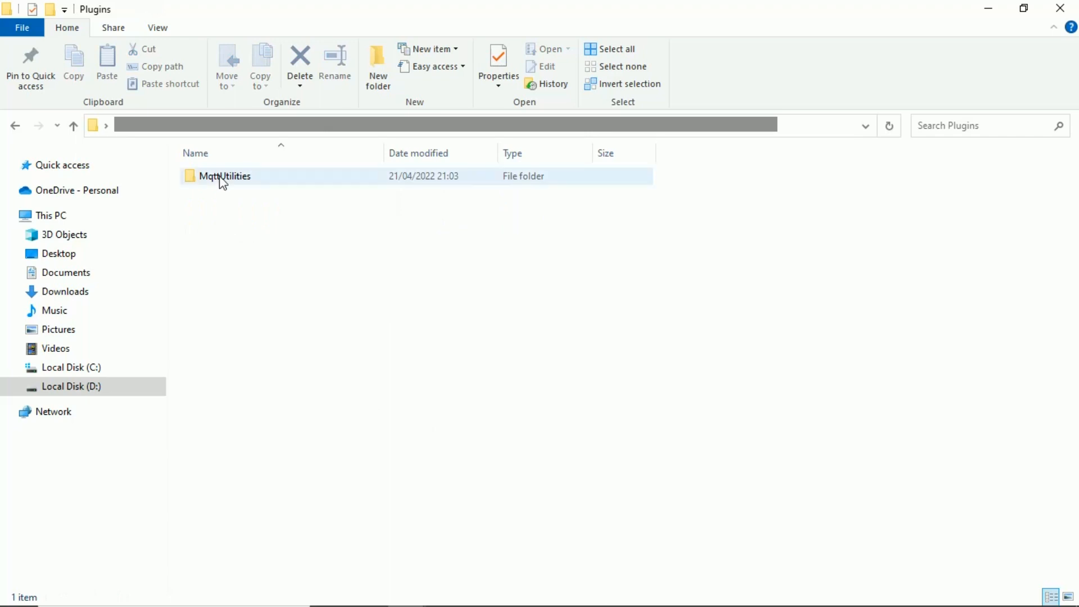
{"action": "double_click", "coordinate": [224, 175]}
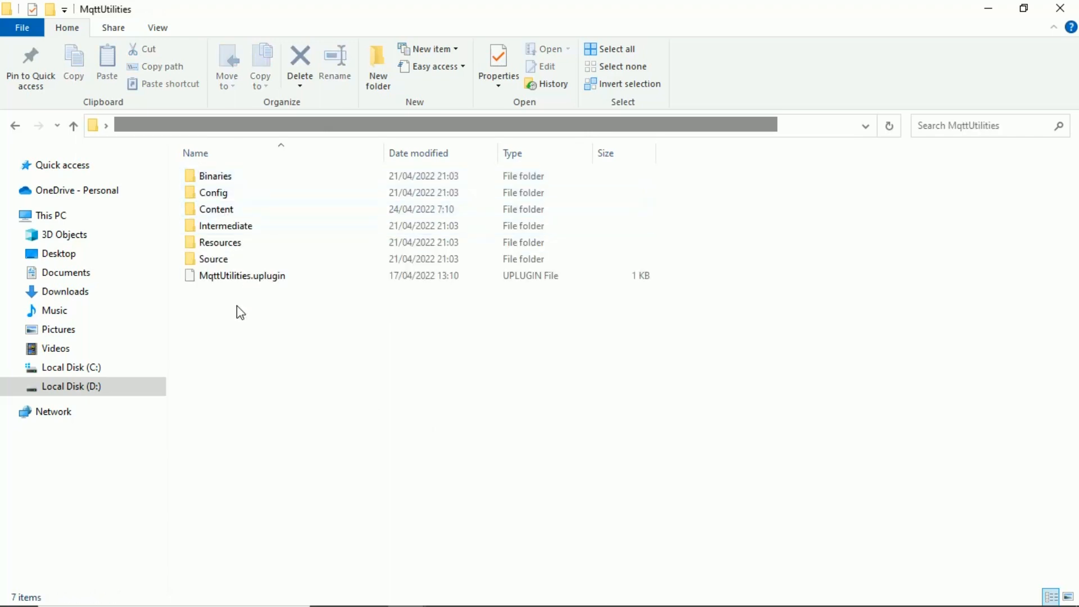
{"action": "left_click", "coordinate": [73, 124]}
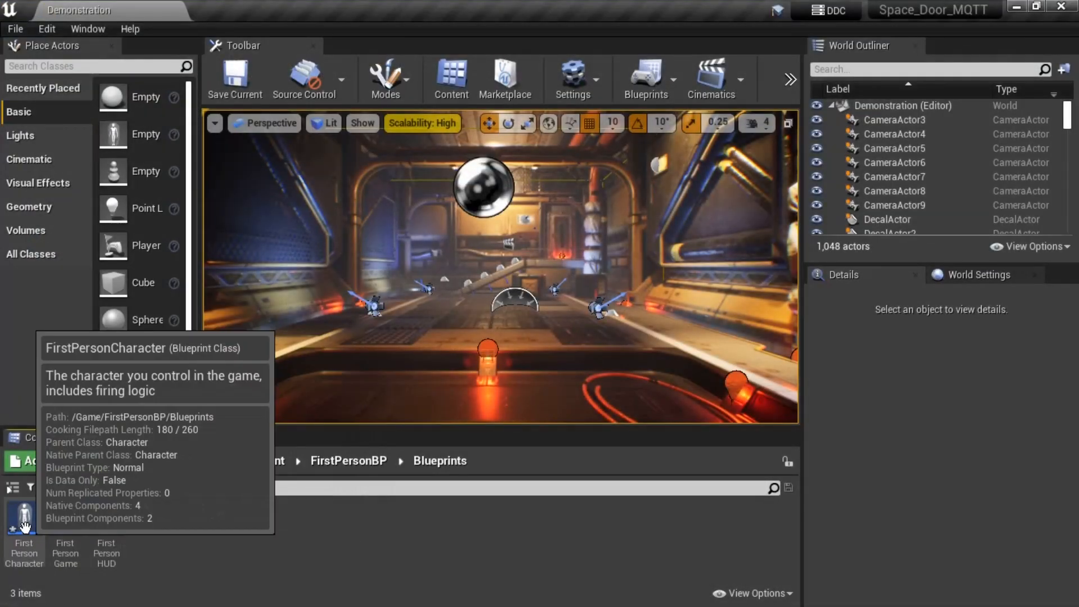
{"action": "double_click", "coordinate": [24, 520]}
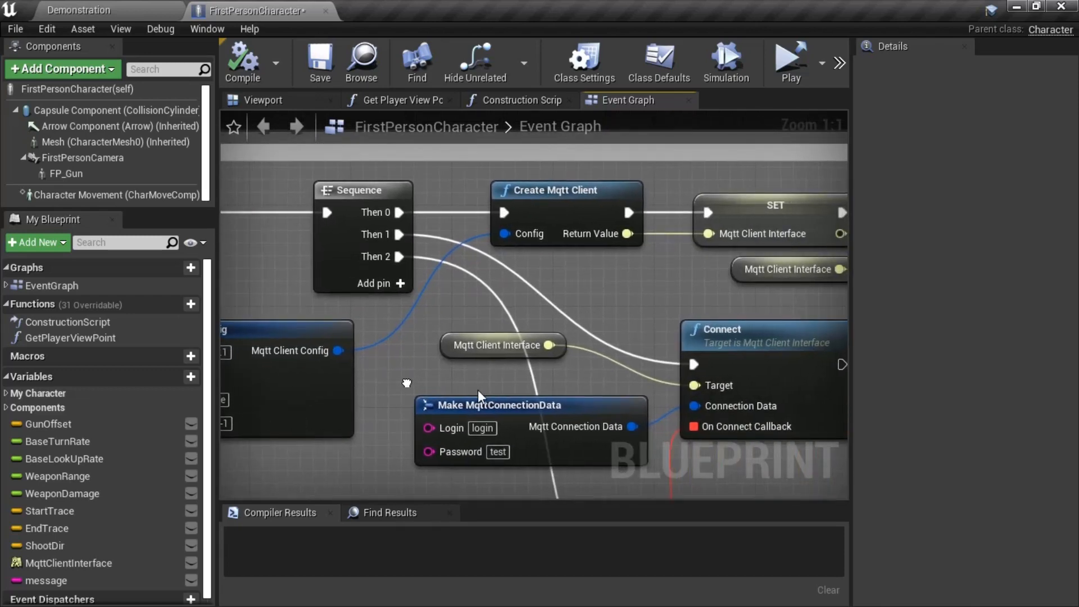
{"action": "mouse_move", "coordinate": [506, 345]}
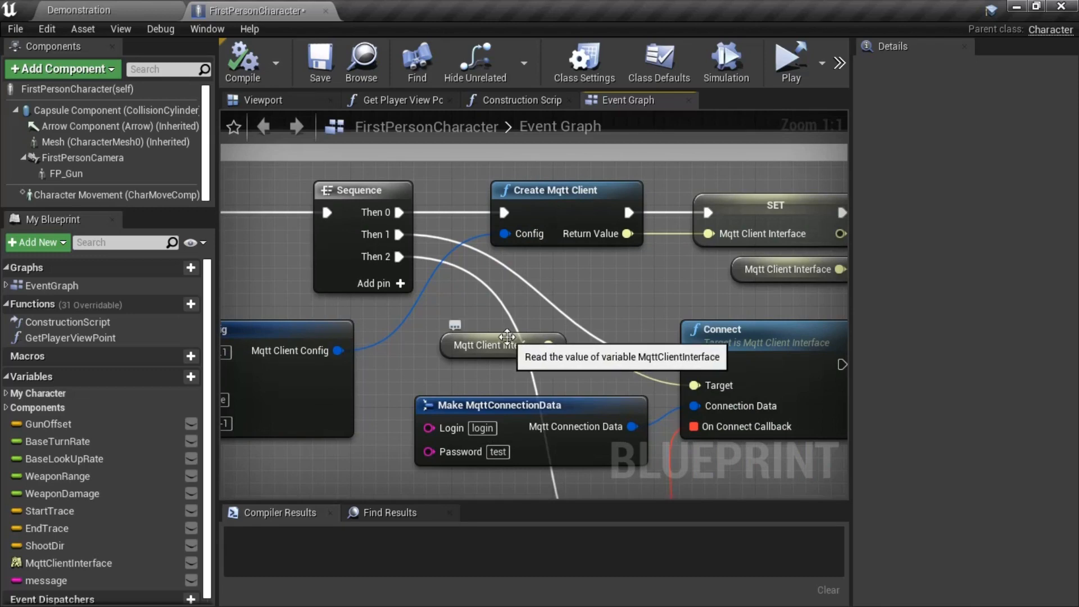
{"action": "mouse_move", "coordinate": [585, 381]}
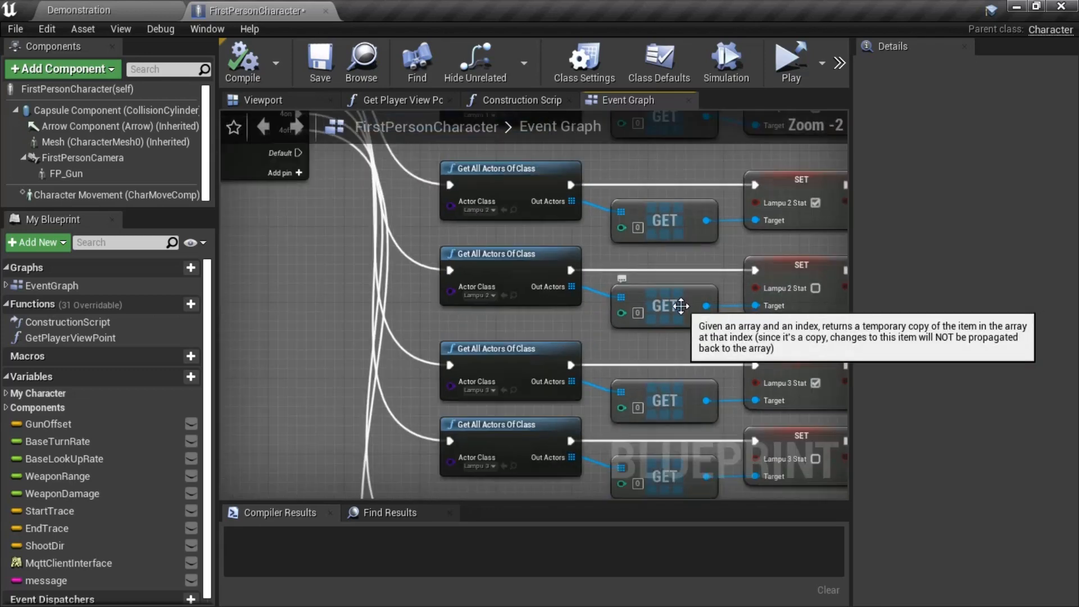
{"action": "scroll", "scroll_direction": "down", "scroll_amount": 3}
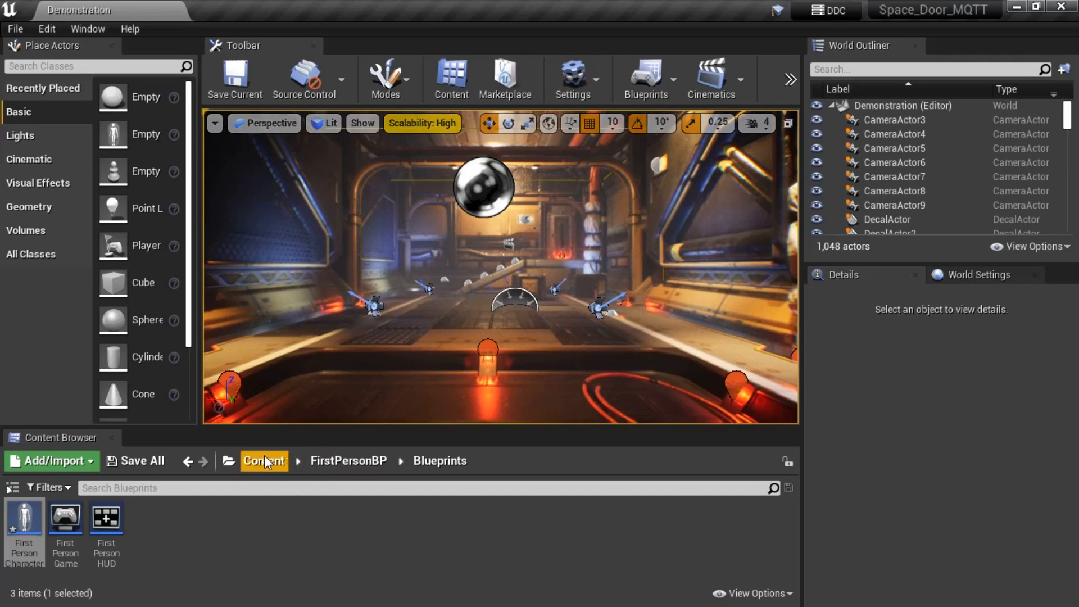
Review the Lampu1 light-intensity Blueprint graph from the SpaceshipInterior Blueprints folder, then close it
{"action": "left_click", "coordinate": [263, 461]}
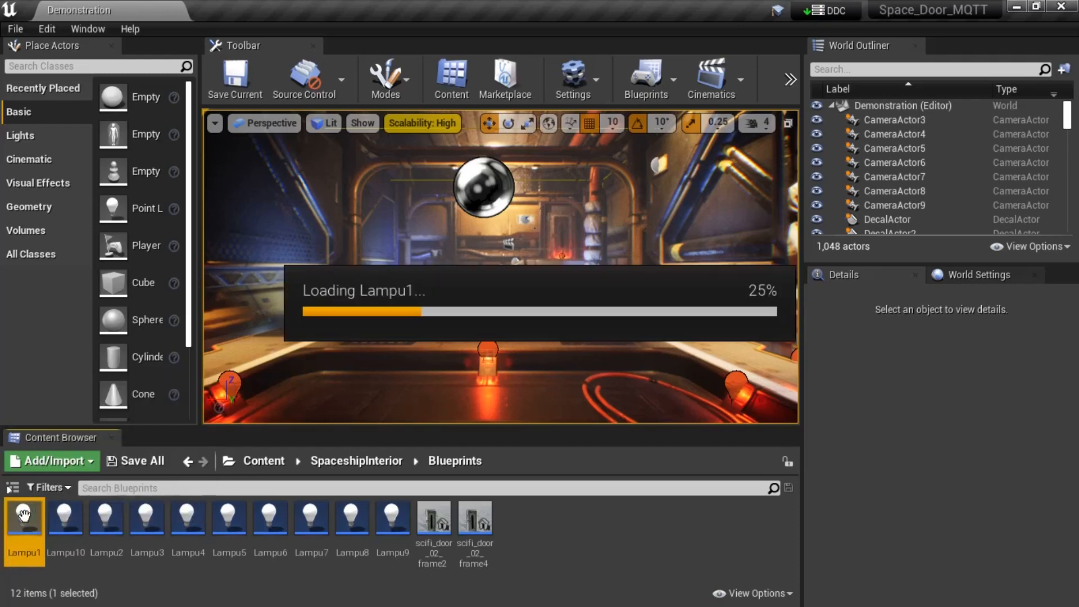
{"action": "double_click", "coordinate": [24, 517]}
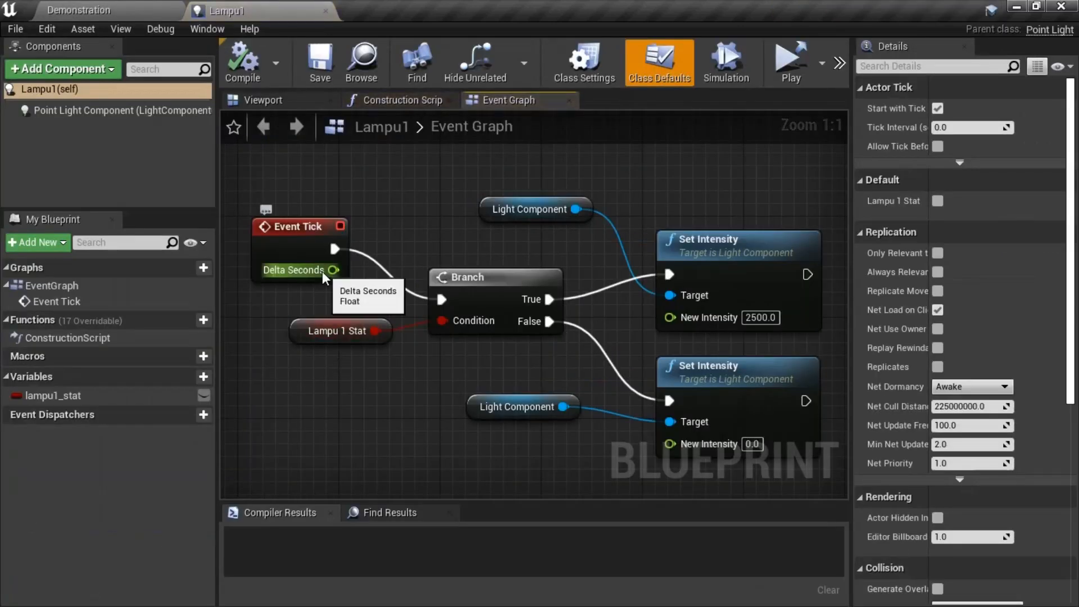
{"action": "mouse_move", "coordinate": [519, 364]}
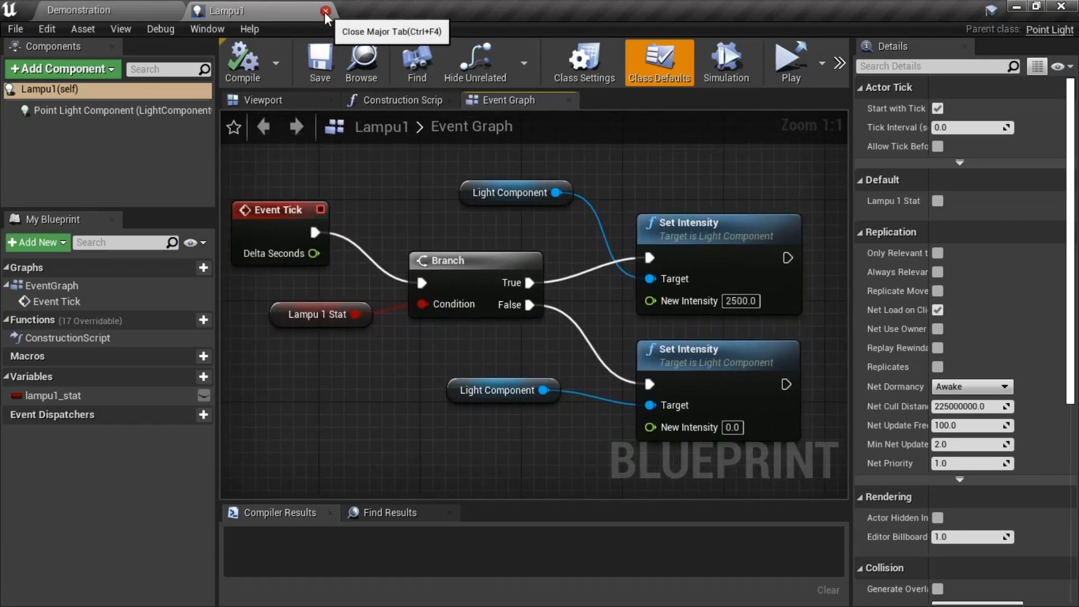
{"action": "left_click", "coordinate": [324, 10]}
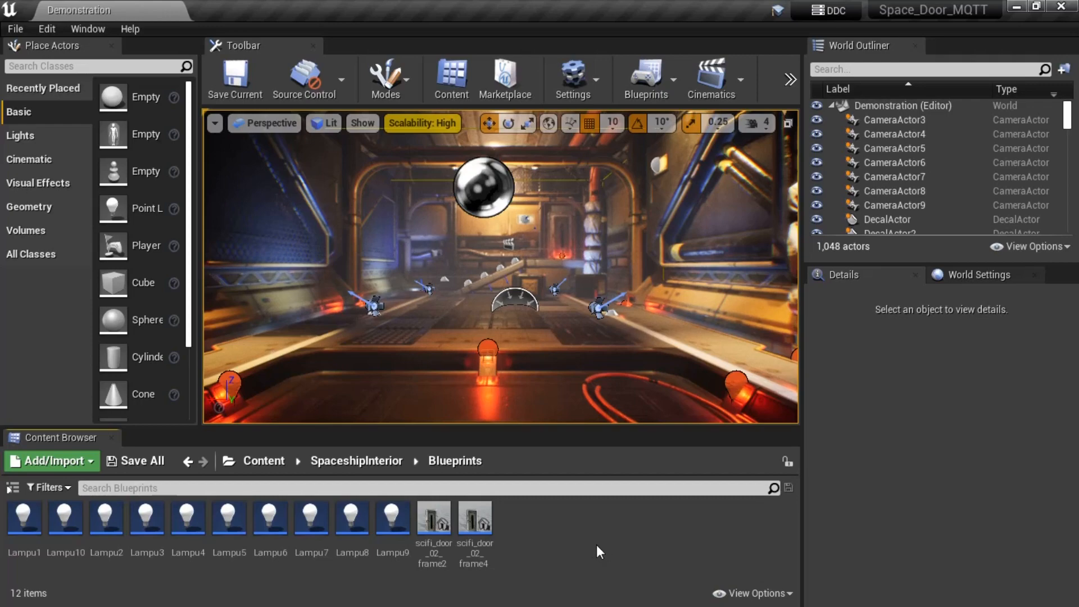
Inspect the scifi_door_02_frame2 Blueprint's overlap timeline feeding the SetWorldRotation node
{"action": "double_click", "coordinate": [433, 517]}
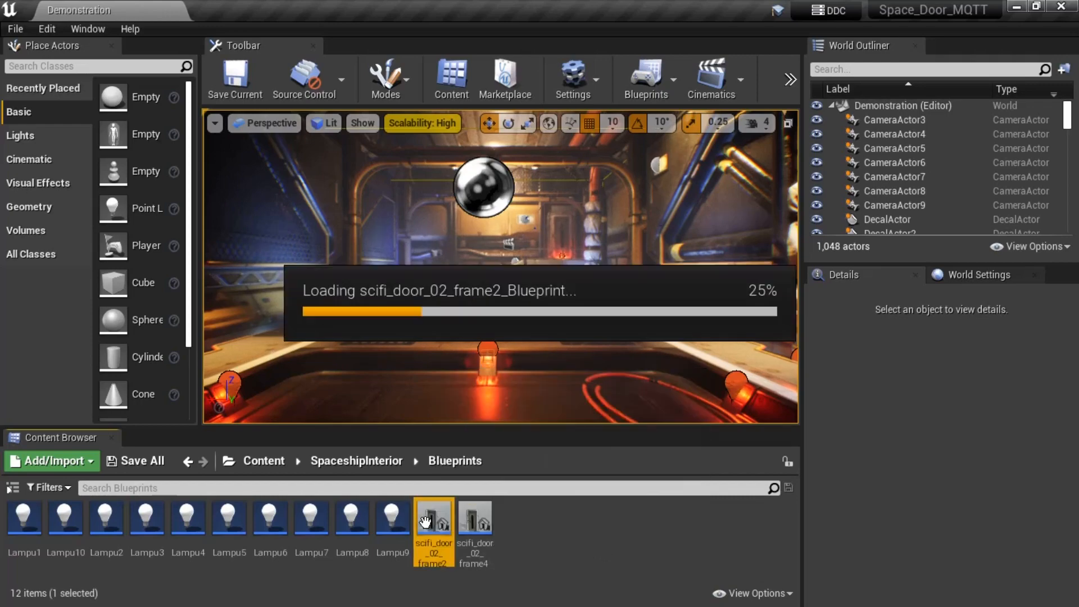
{"action": "double_click", "coordinate": [434, 517]}
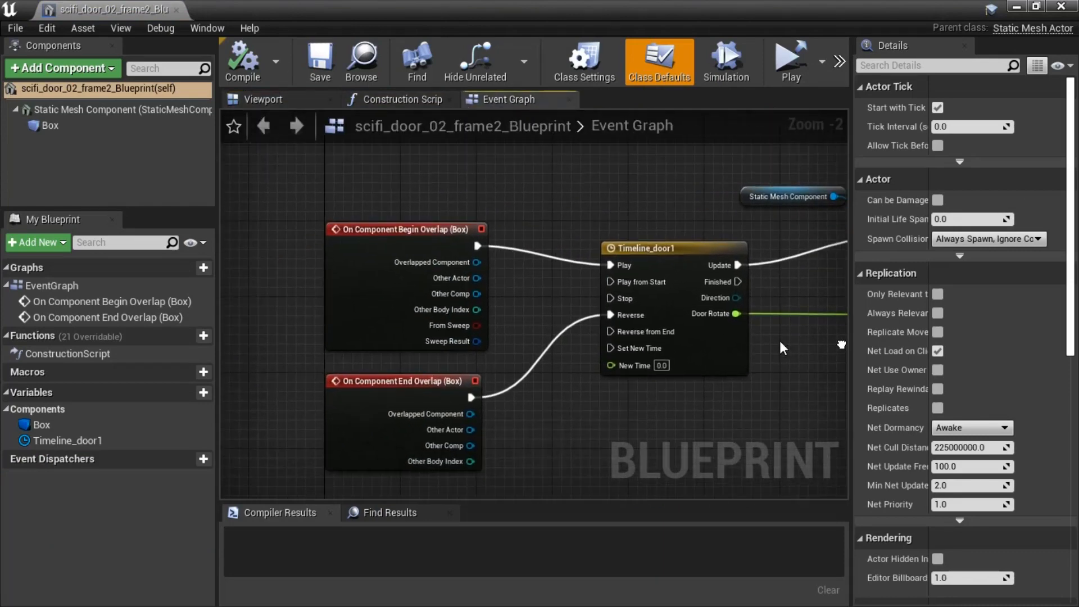
{"action": "left_click_drag", "start_coordinate": [781, 347], "coordinate": [522, 337]}
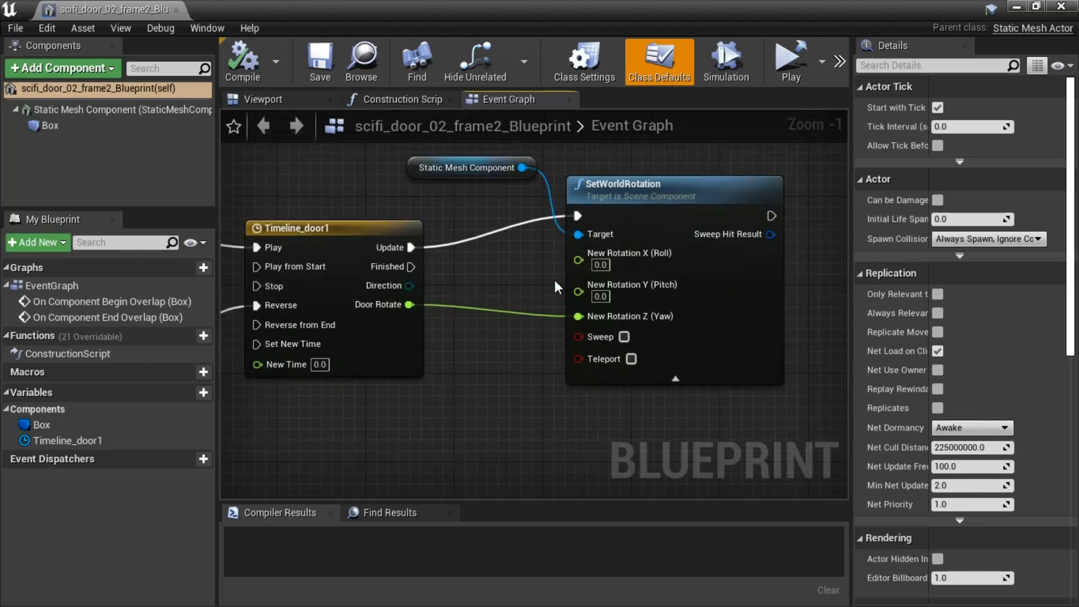
{"action": "mouse_move", "coordinate": [260, 87]}
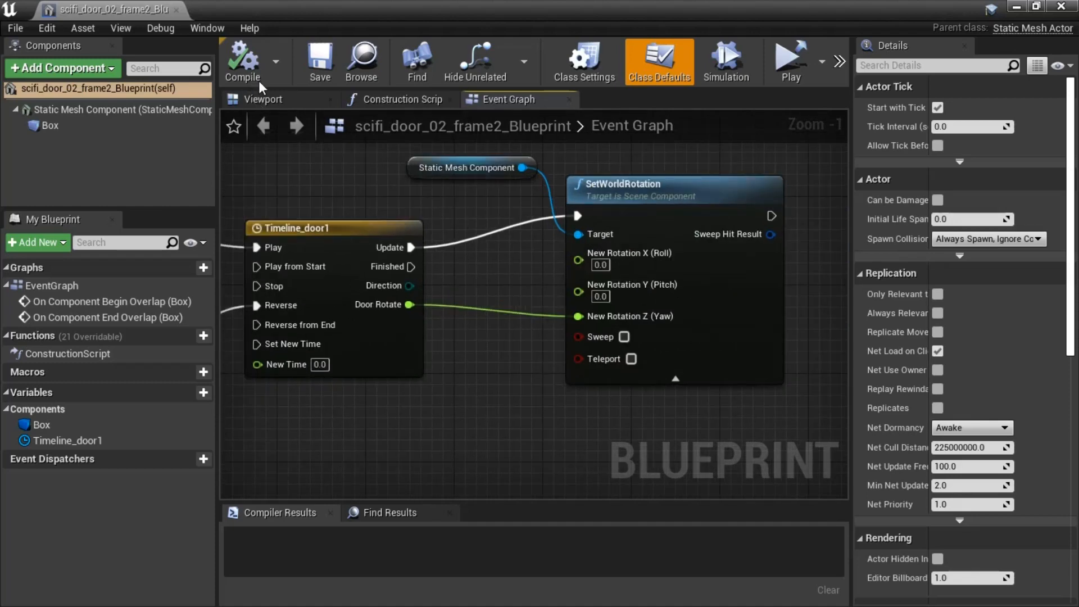